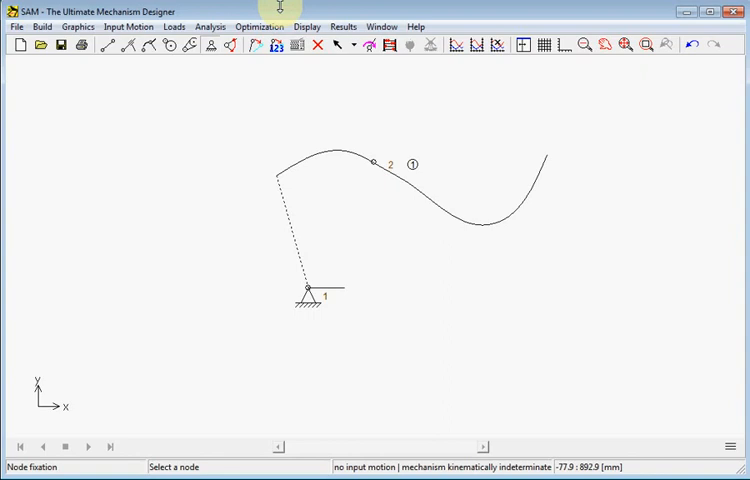
# - Start a new project without saving the old one, keeping the default work space limits
pyautogui.click(20, 48)
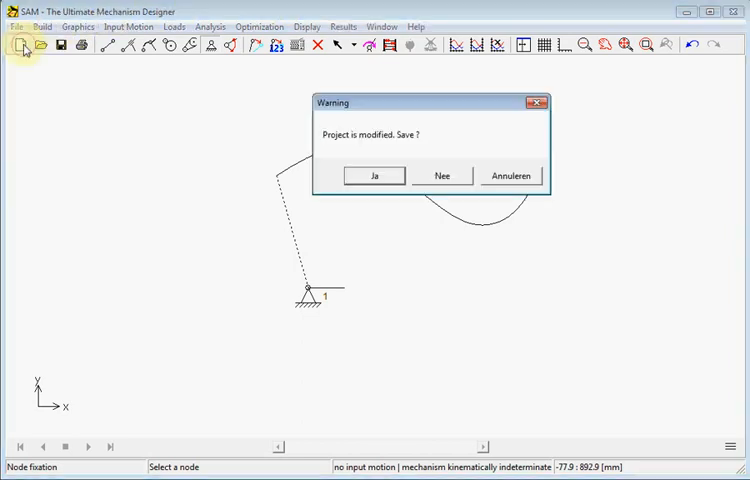
pyautogui.click(440, 176)
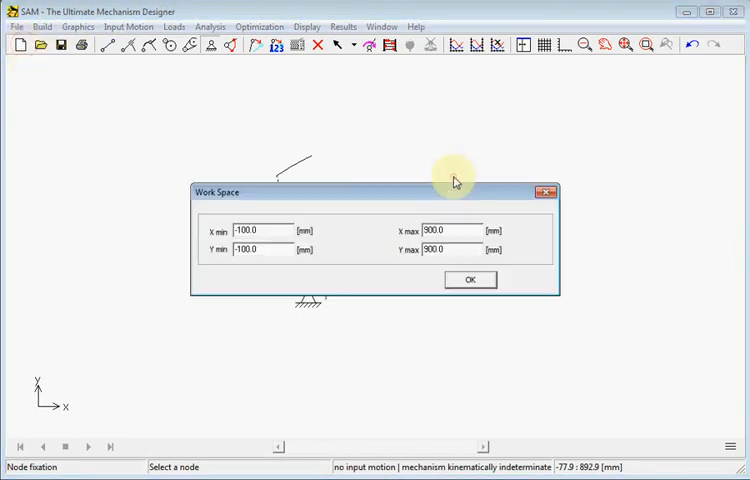
pyautogui.click(470, 280)
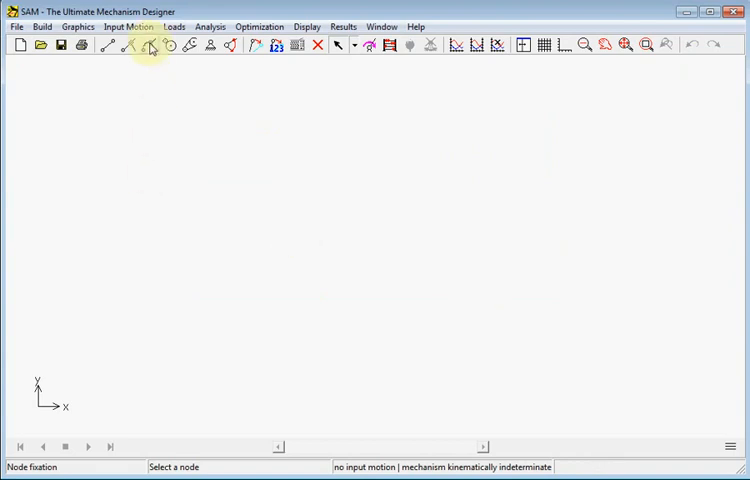
# - Build a Curved Slider around a centre node using a closed bezier curve as its track
pyautogui.click(40, 24)
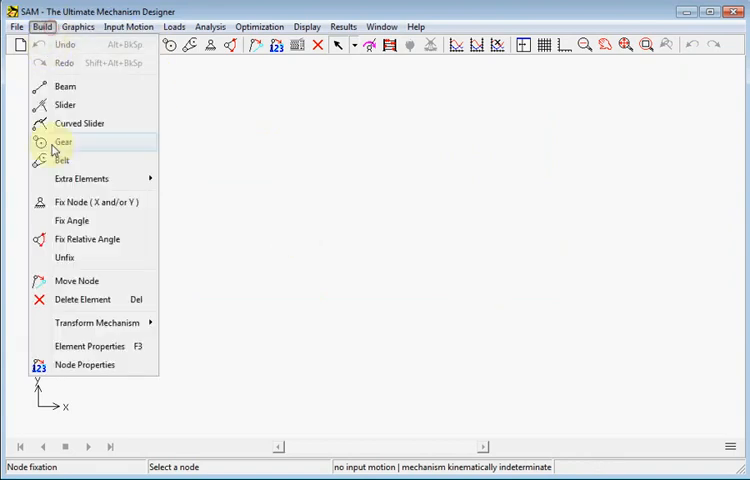
pyautogui.moveTo(80, 178)
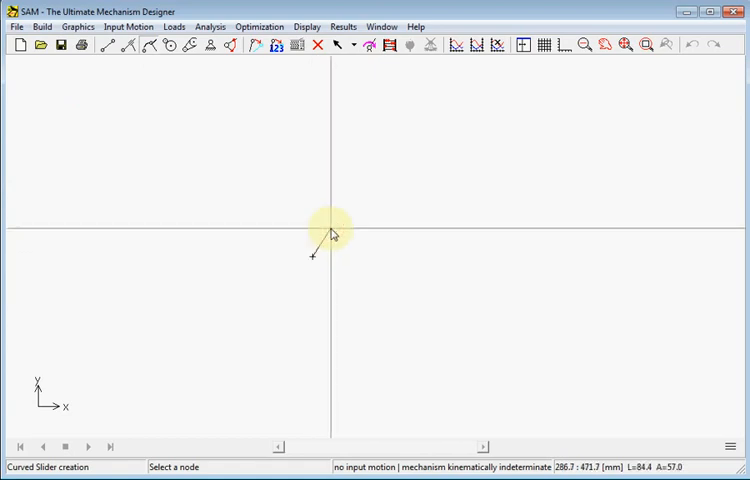
pyautogui.moveTo(362, 156)
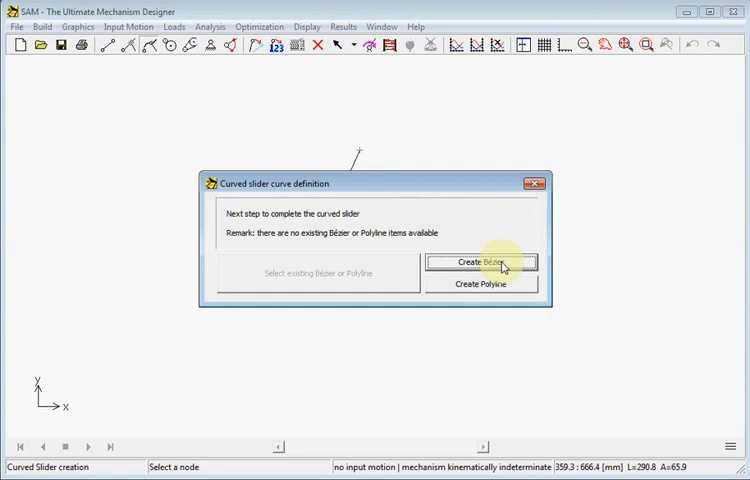
pyautogui.click(480, 262)
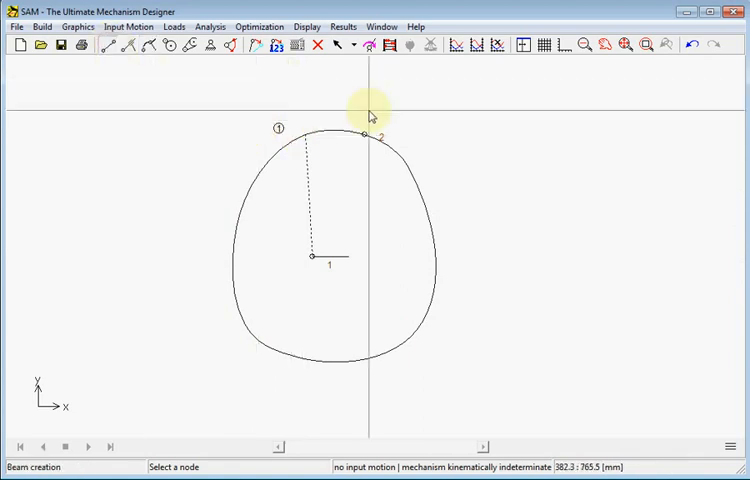
# - Draw the follower beam from the disc's contact point to the far right edge
pyautogui.moveTo(362, 134); pyautogui.dragTo(664, 234)
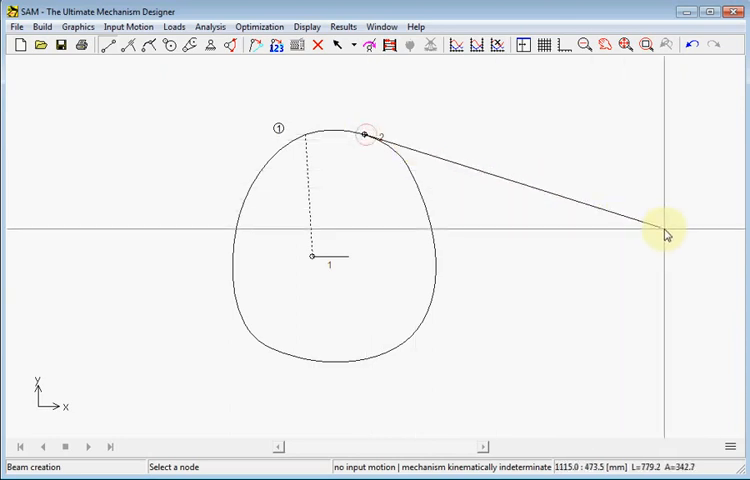
pyautogui.moveTo(664, 232); pyautogui.dragTo(736, 288)
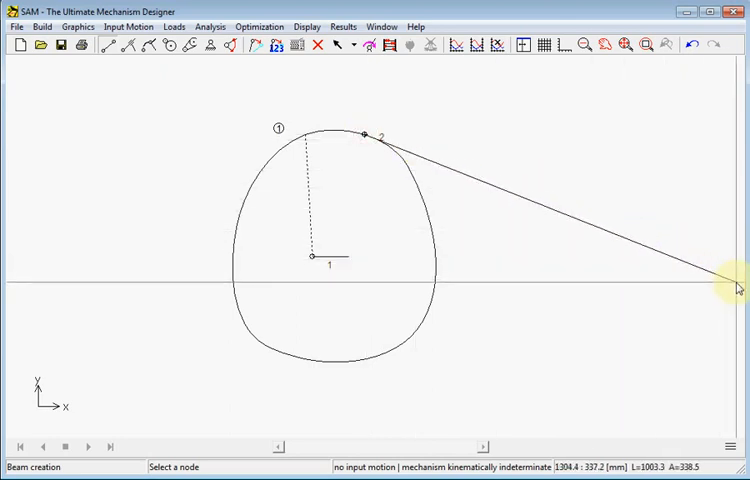
# - Fix the right-end node and the disc's centre node to the ground
pyautogui.click(210, 46)
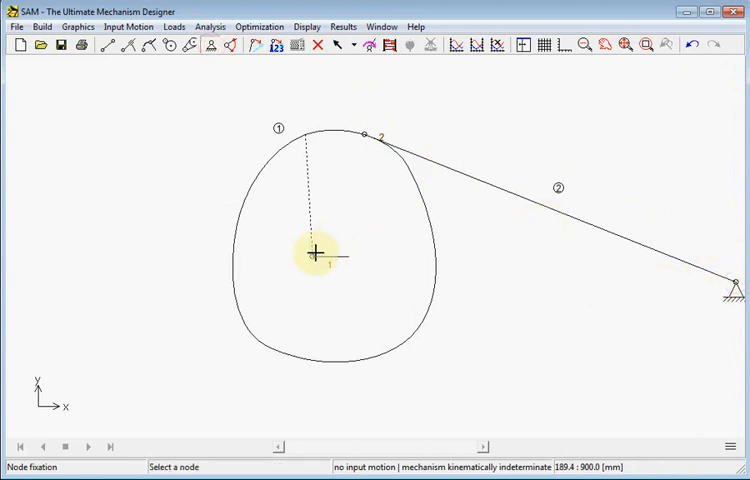
pyautogui.click(316, 256)
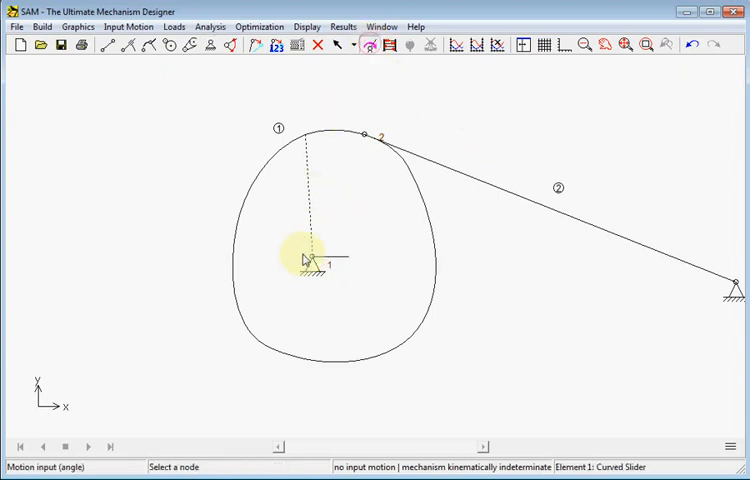
# - Apply a linear angle motor at the centre node so the analysis reports ready
pyautogui.click(124, 26)
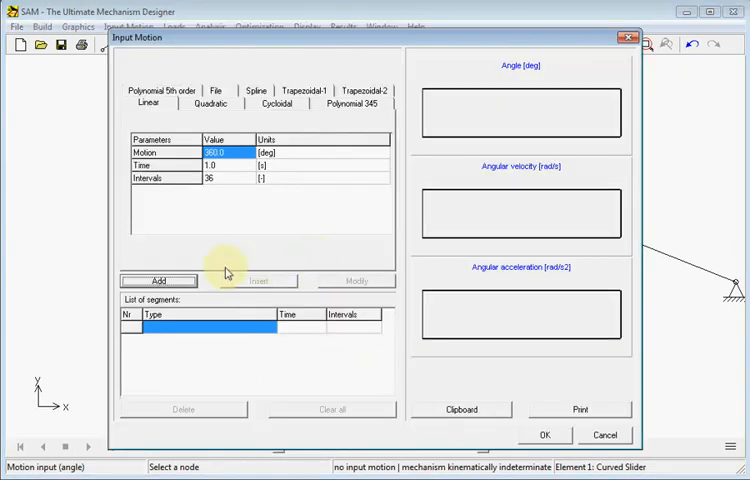
pyautogui.click(160, 280)
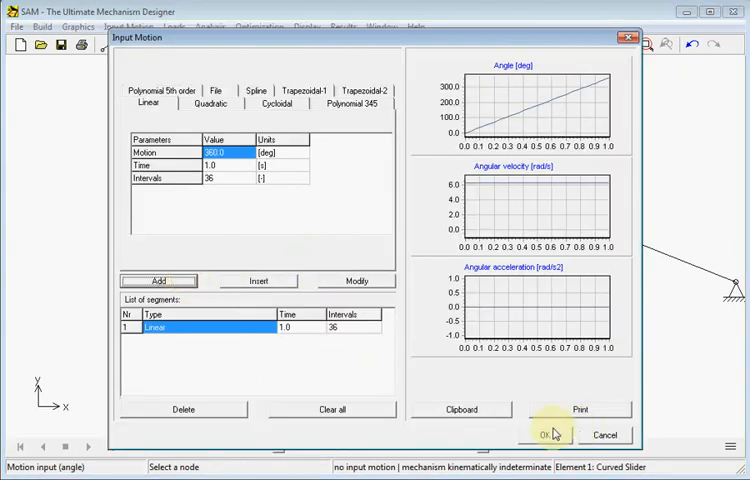
pyautogui.click(548, 436)
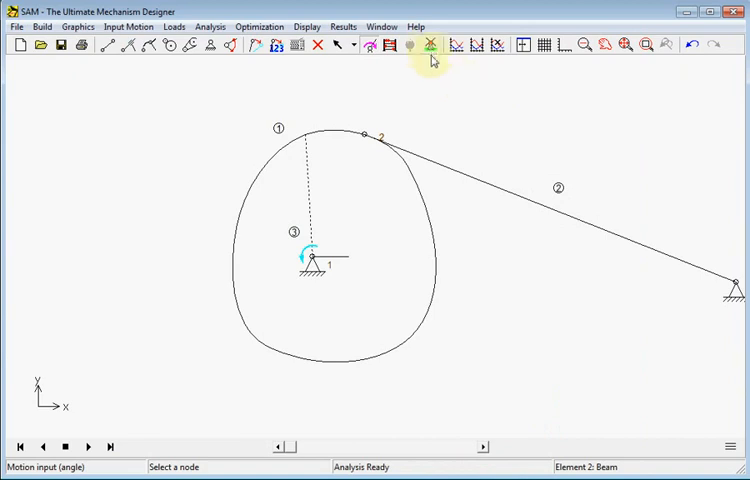
pyautogui.click(428, 48)
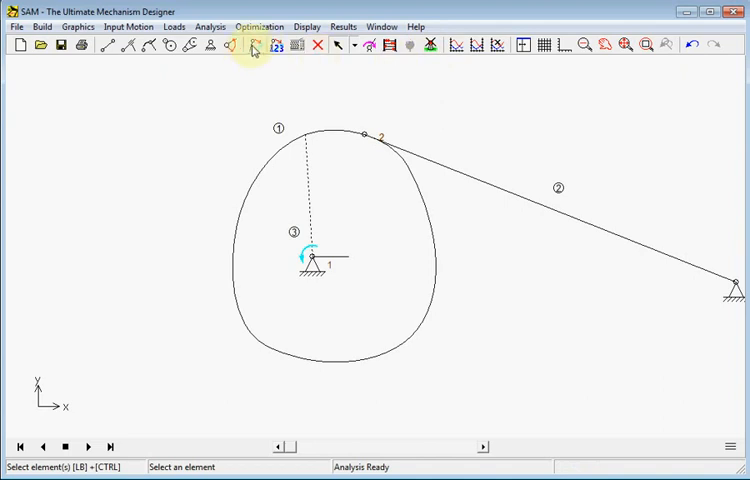
# - Drag the bezier control points so the disc bulges into a lobe toward the follower beam
pyautogui.click(252, 48)
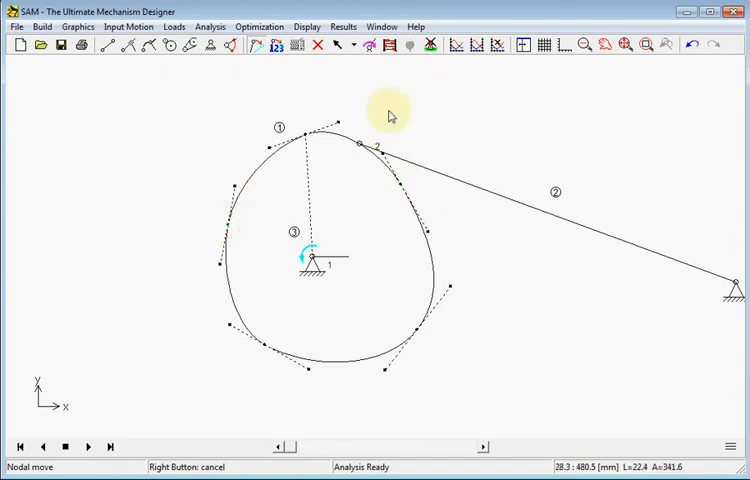
pyautogui.moveTo(426, 90)
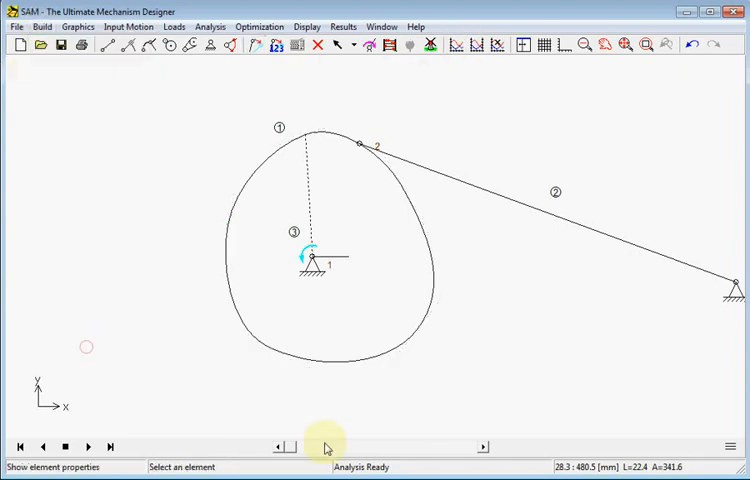
pyautogui.click(344, 144)
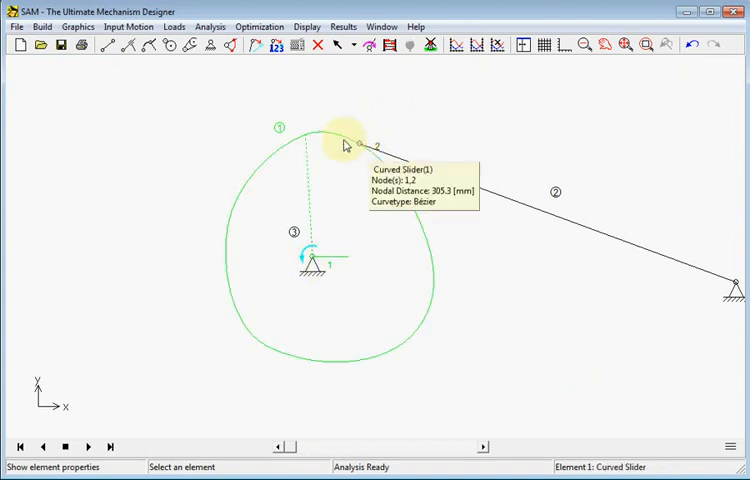
pyautogui.doubleClick(356, 144)
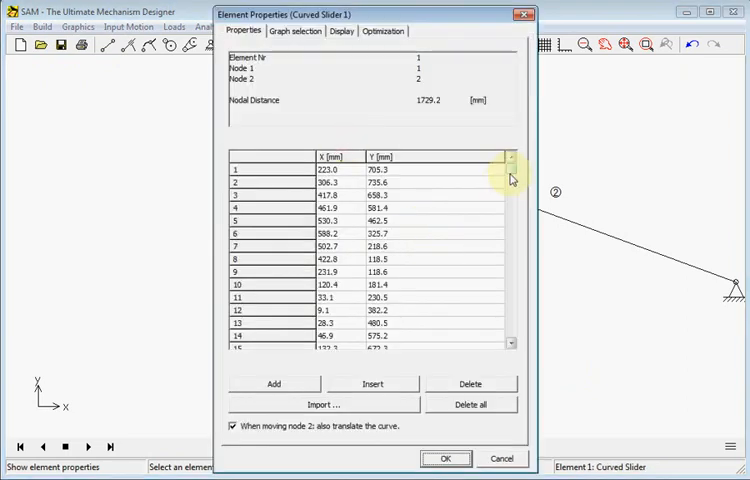
pyautogui.click(328, 272)
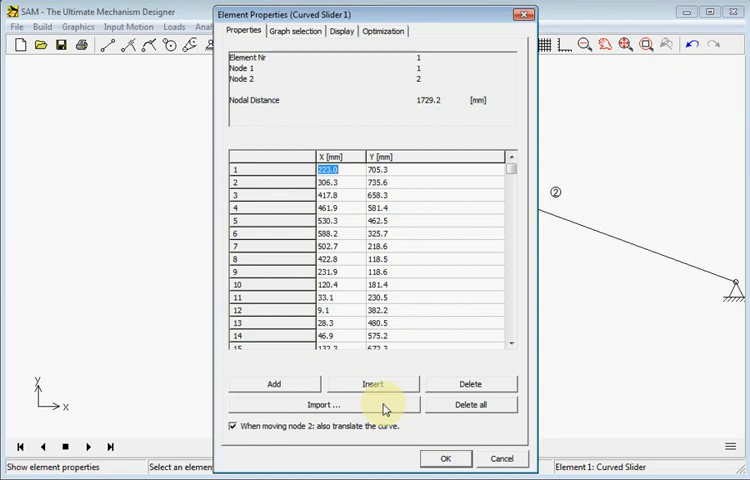
pyautogui.moveTo(500, 458)
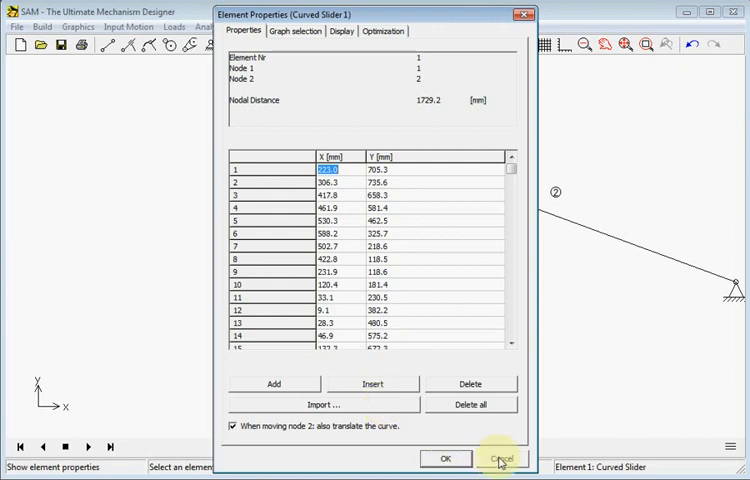
pyautogui.click(502, 456)
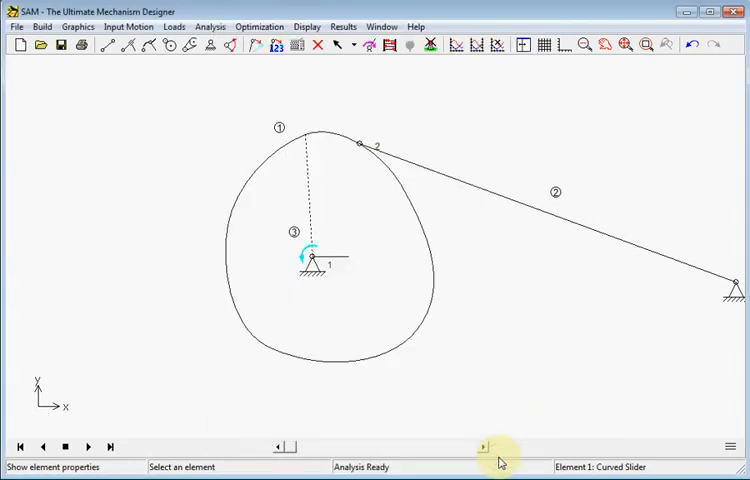
pyautogui.click(432, 46)
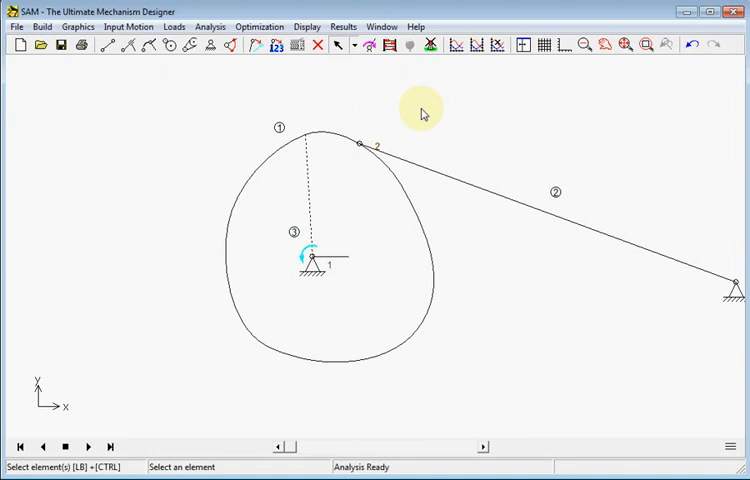
pyautogui.moveTo(348, 140)
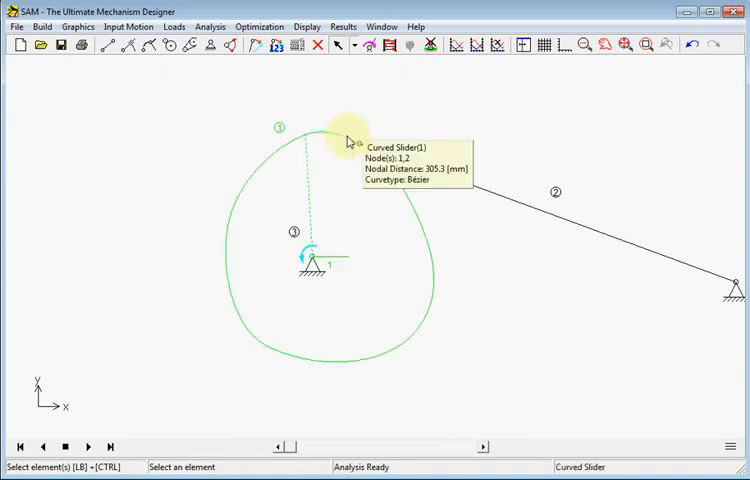